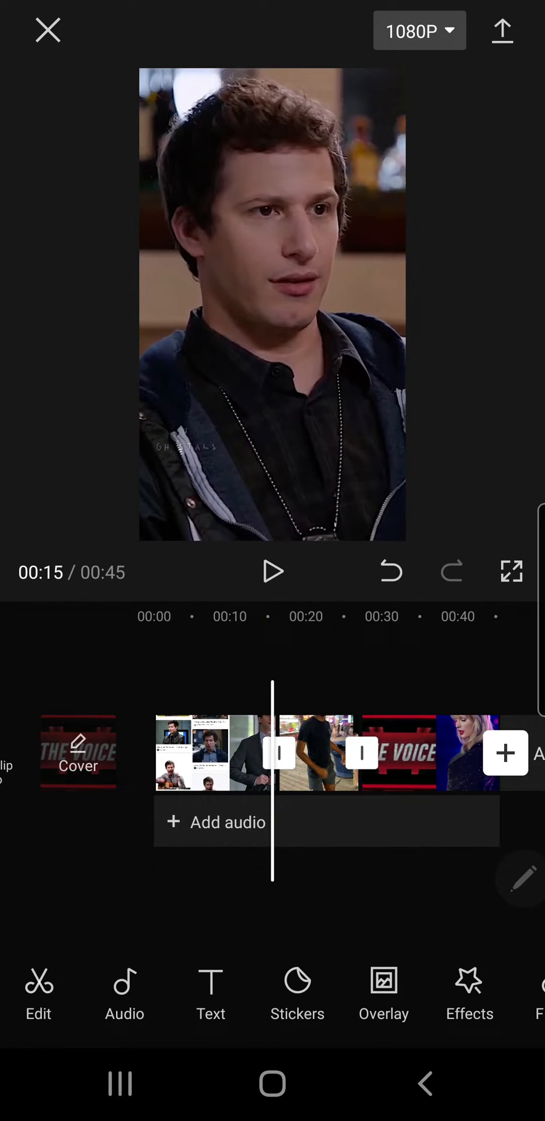
Select the first timeline clip, the 16.2 s interview collage, to show its clip toolbar.
{"action": "left_click", "coordinate": [318, 752]}
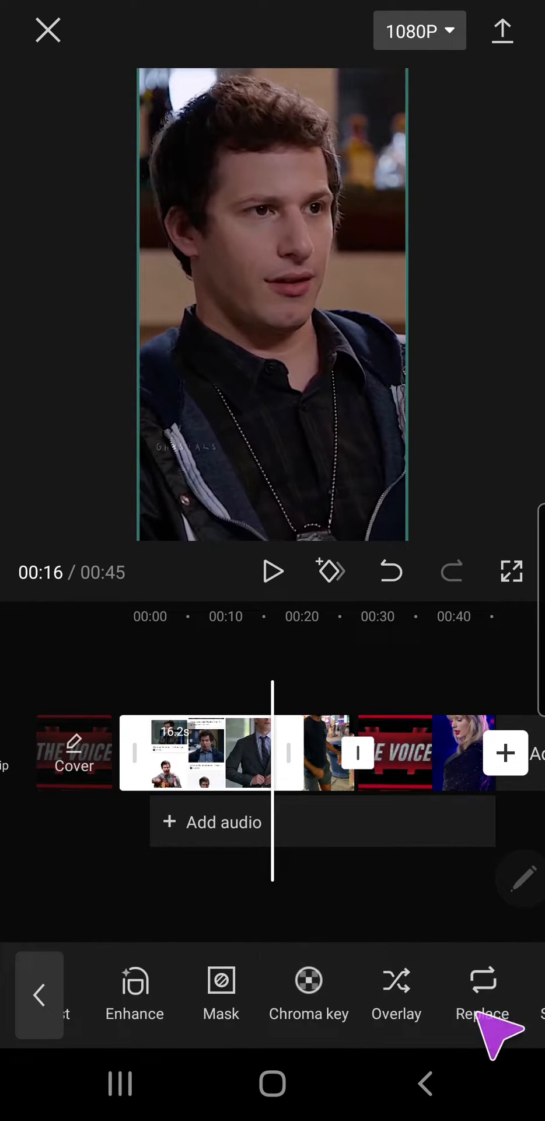
Start Replace on the selected clip and browse the Albums > Videos library.
{"action": "left_click", "coordinate": [482, 1013]}
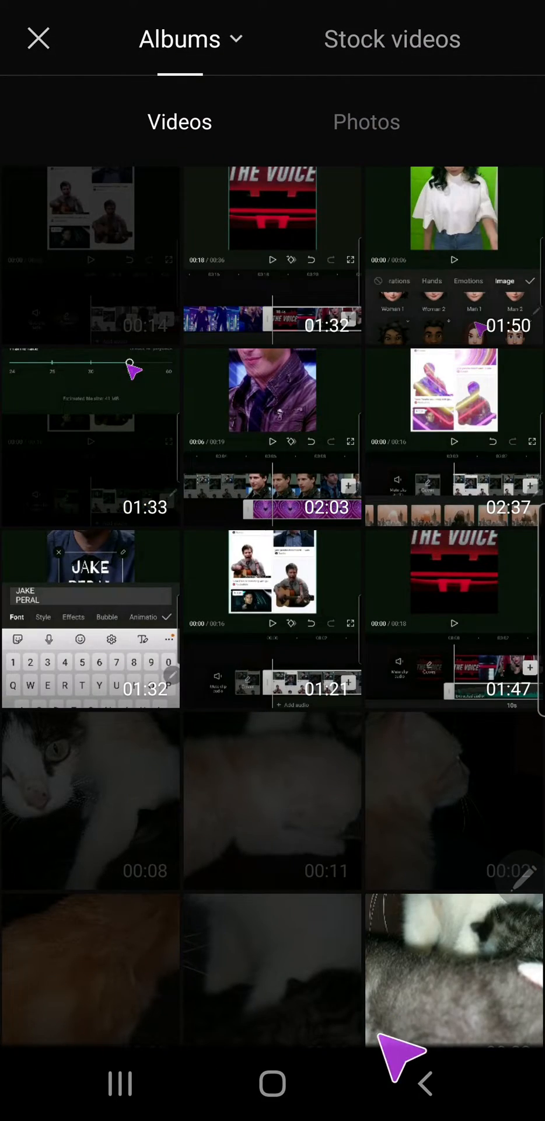
{"action": "scroll", "scroll_direction": "down", "scroll_amount": 3}
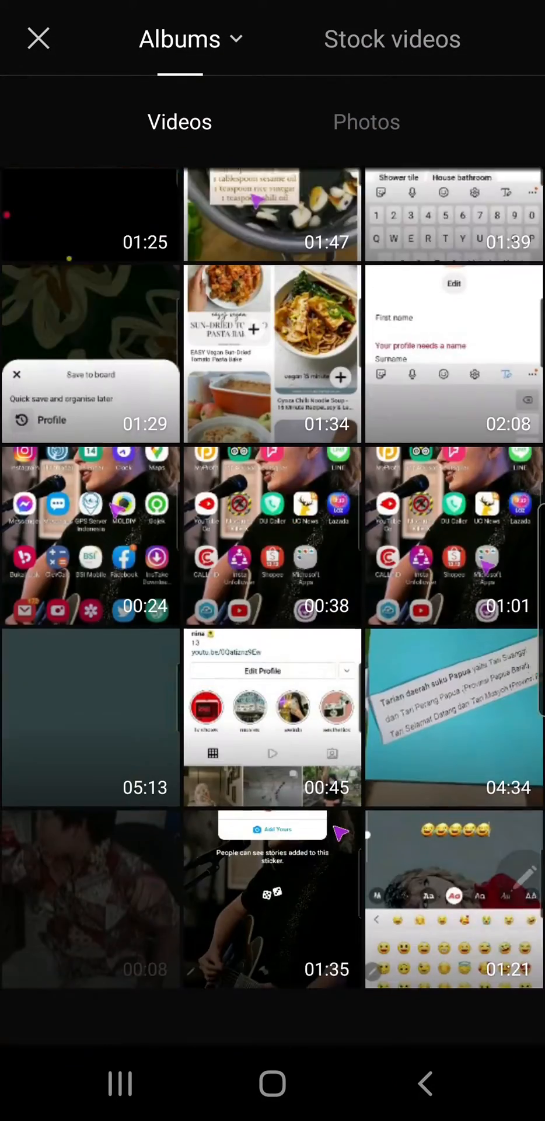
{"action": "scroll", "scroll_direction": "down", "scroll_amount": 3}
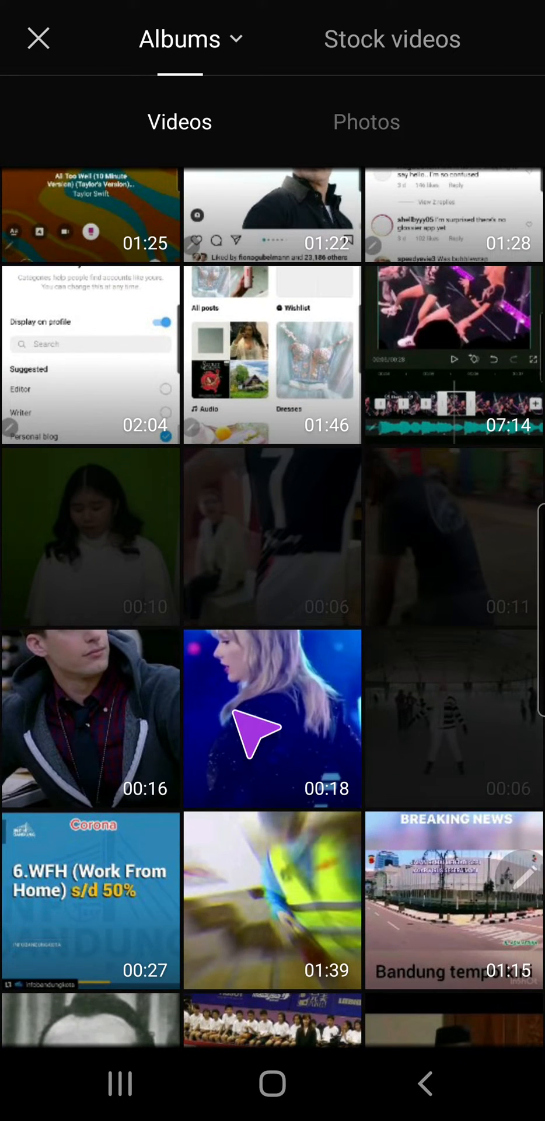
Swap in the 00:18 The Voice / Taylor Swift video, keeping the 16.2 s selection, and confirm.
{"action": "left_click", "coordinate": [272, 718]}
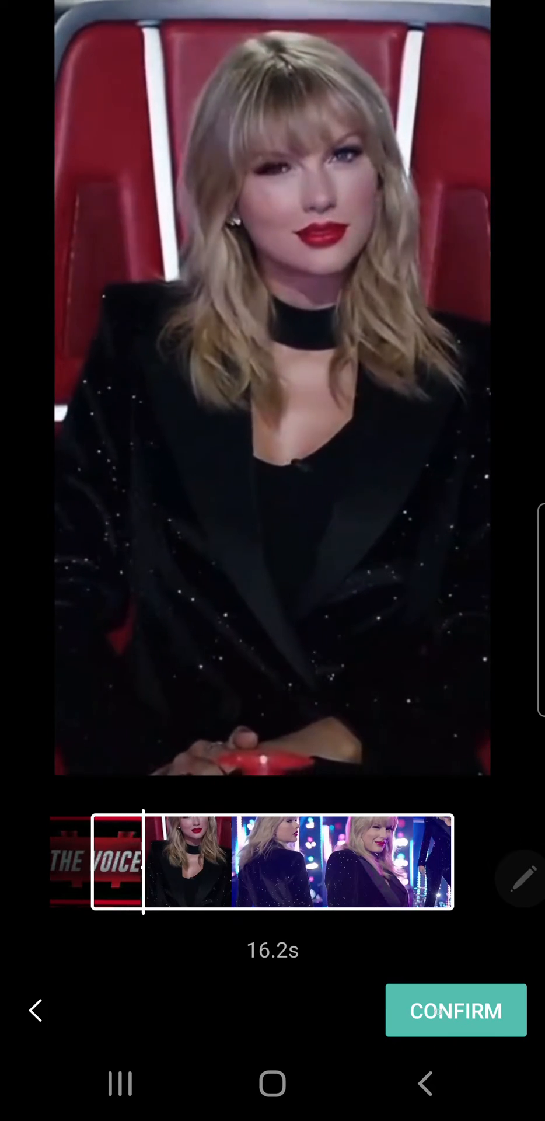
{"action": "left_click", "coordinate": [456, 1010]}
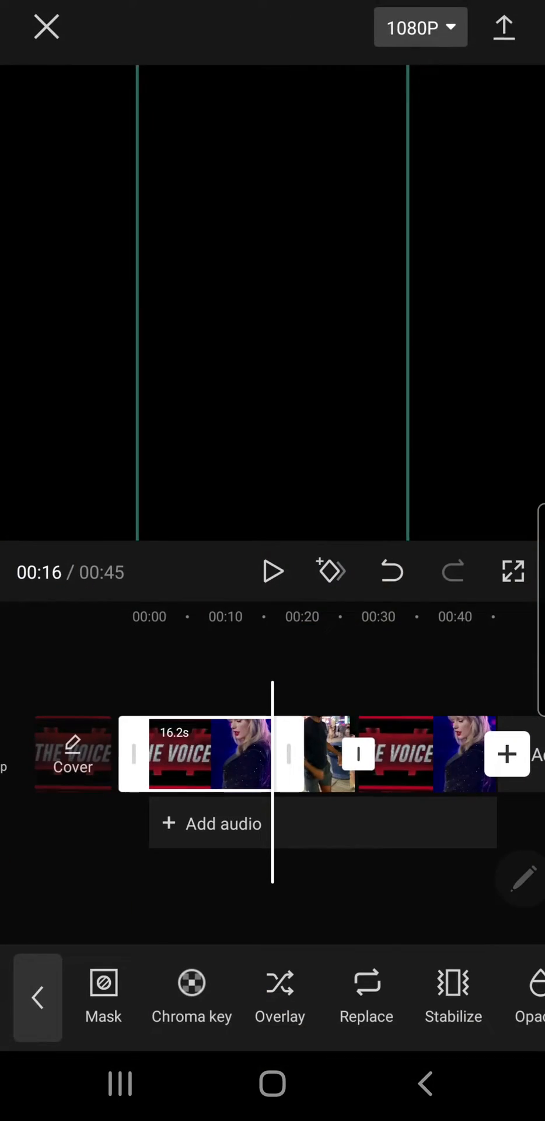